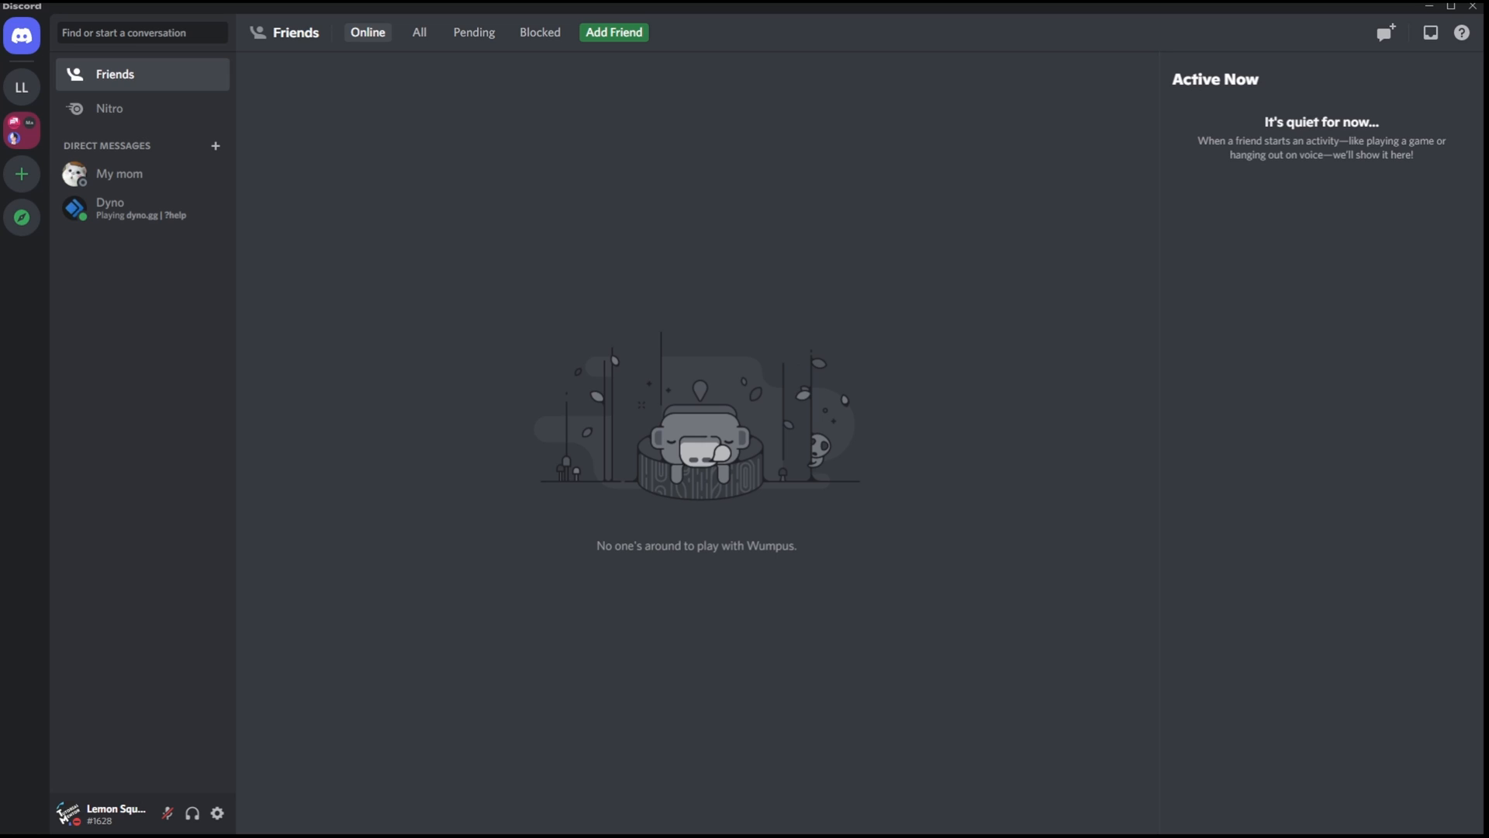
- Switch to the Lala Land server and open its Roles page in Server Settings
click(21, 128)
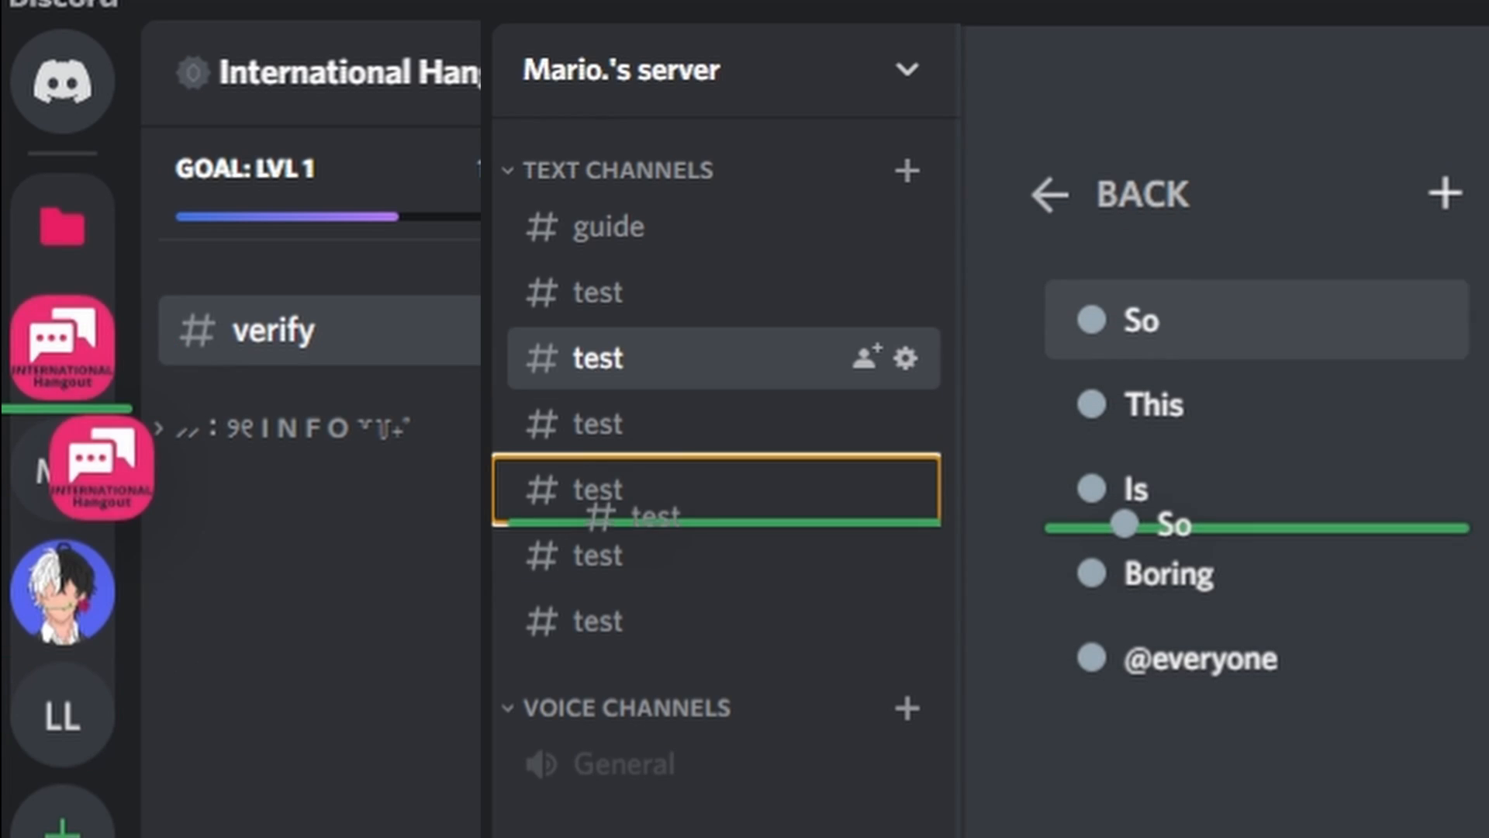
click(20, 34)
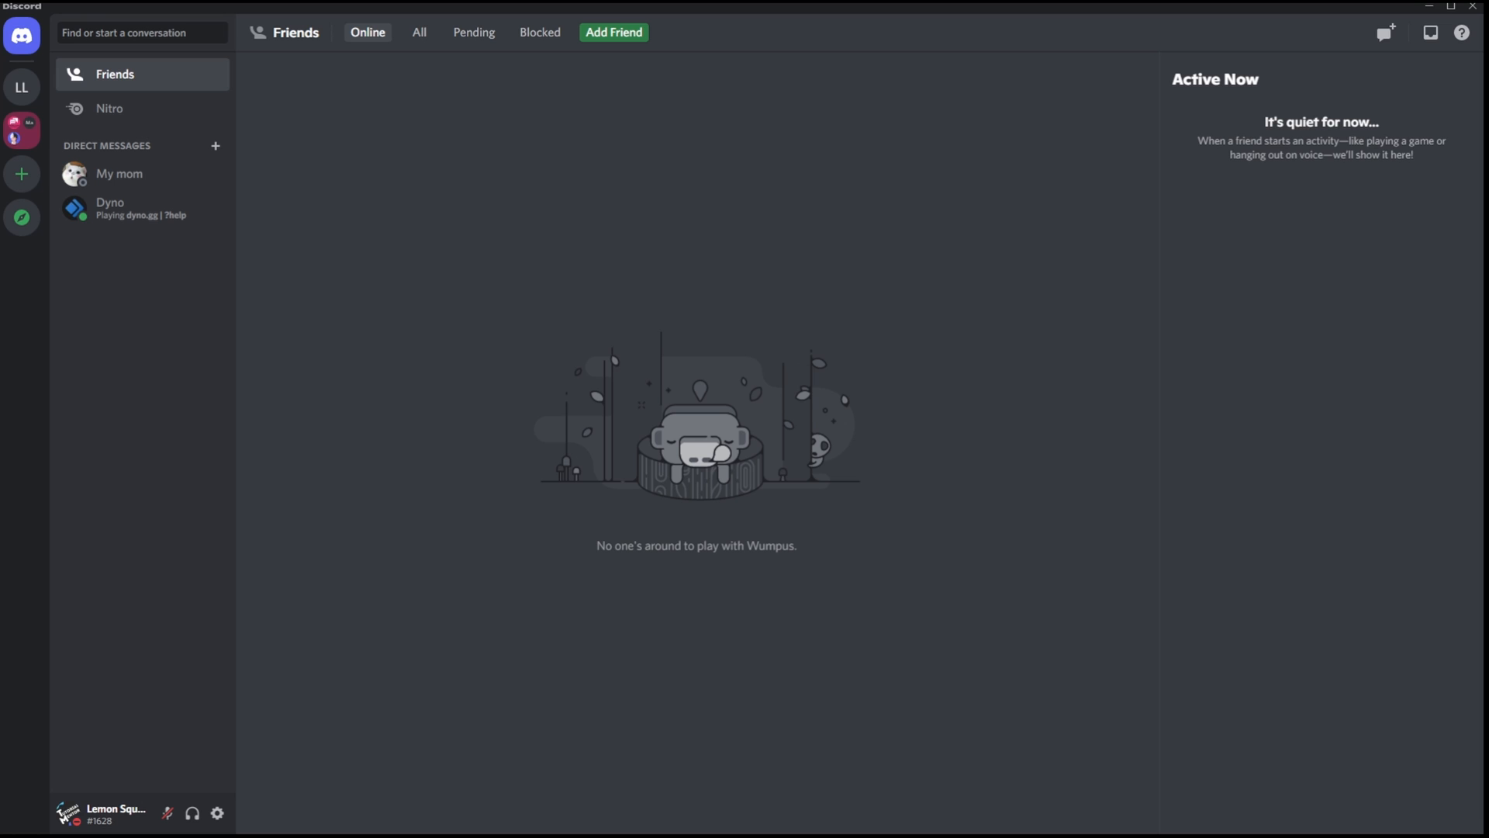
mouse_move(522, 157)
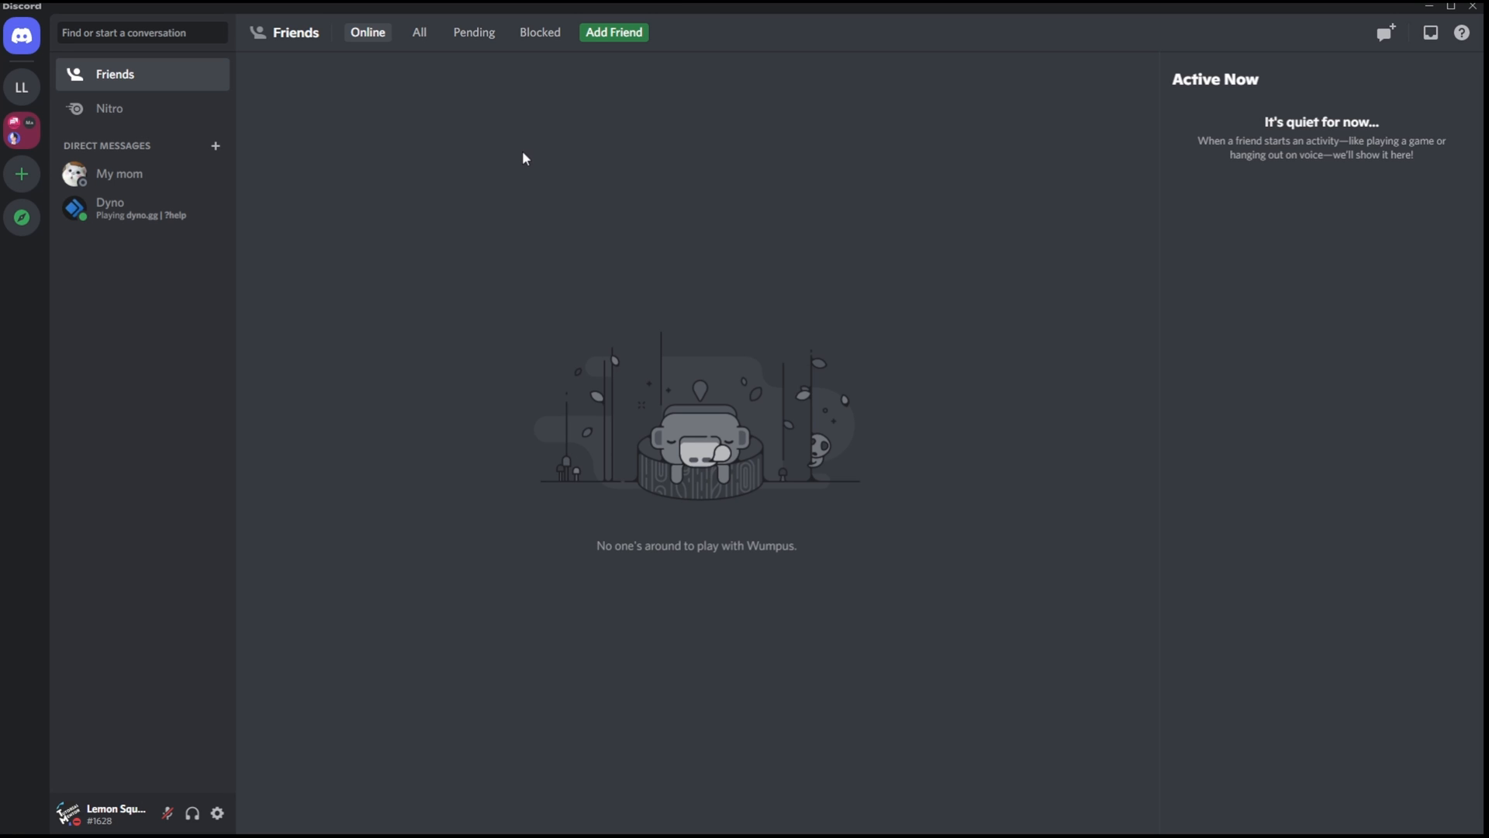
mouse_move(447, 162)
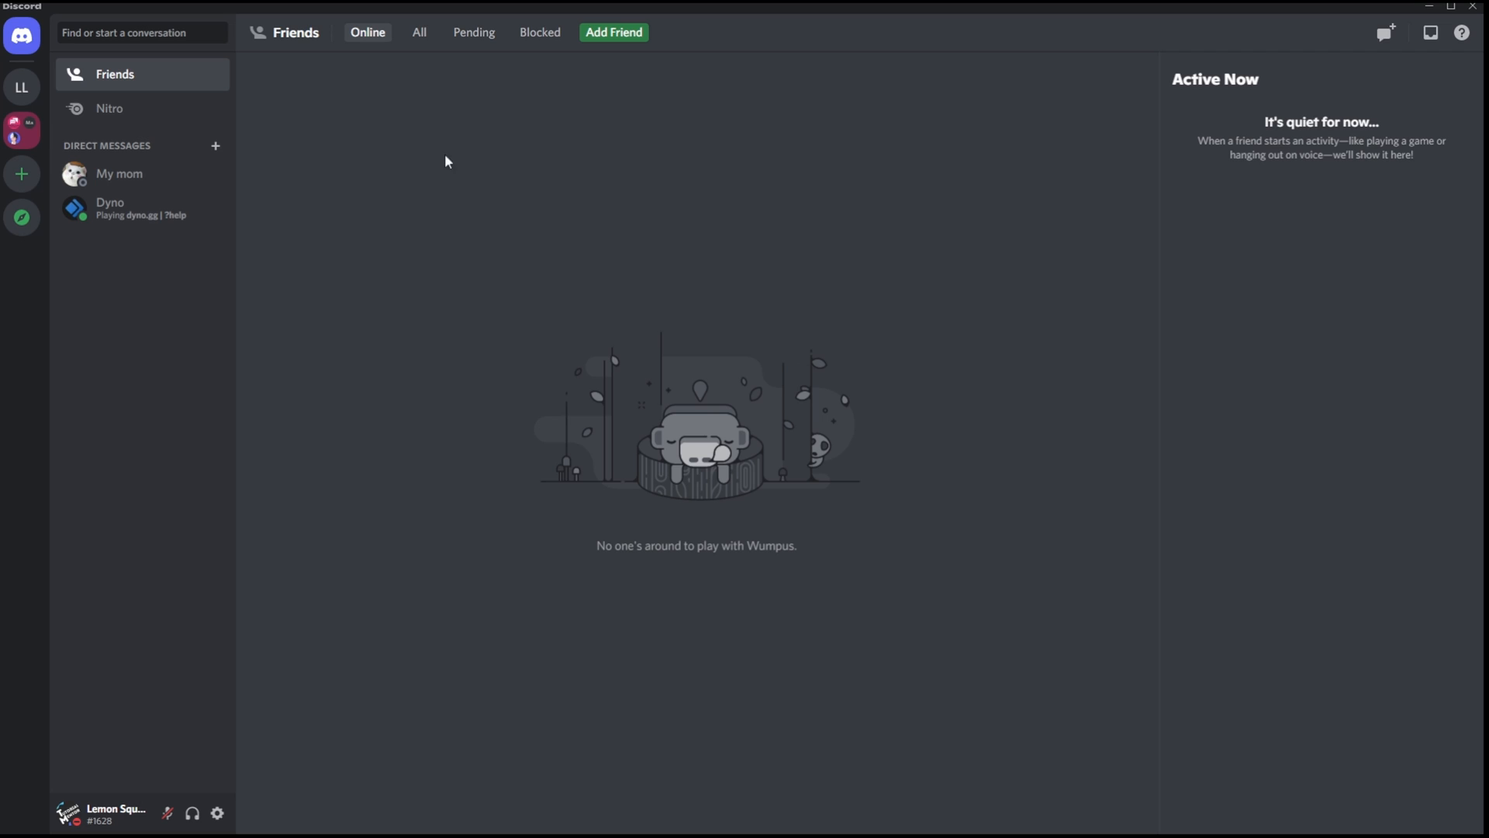
mouse_move(21, 88)
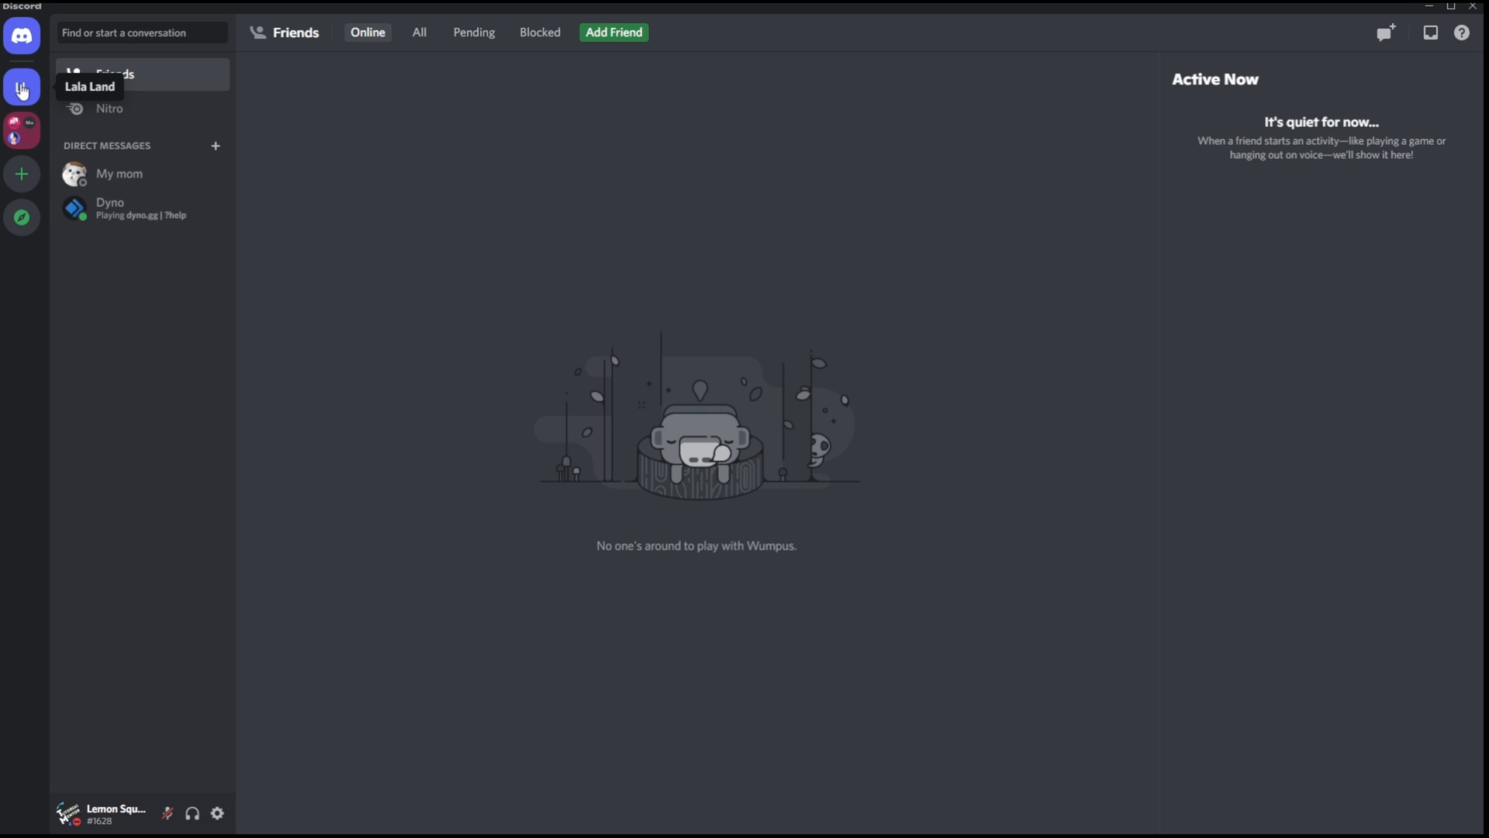
click(21, 89)
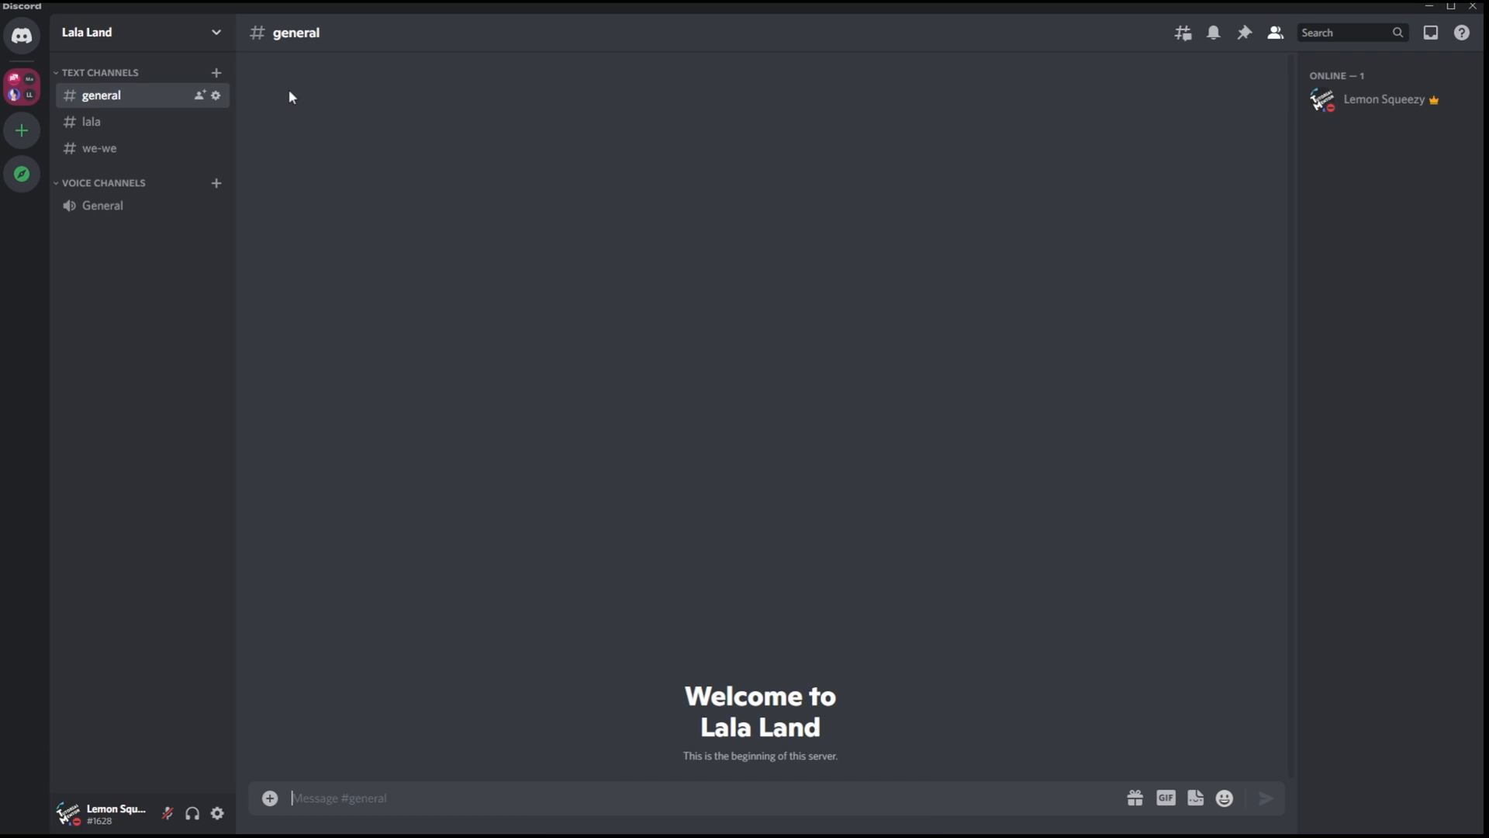
mouse_move(284, 98)
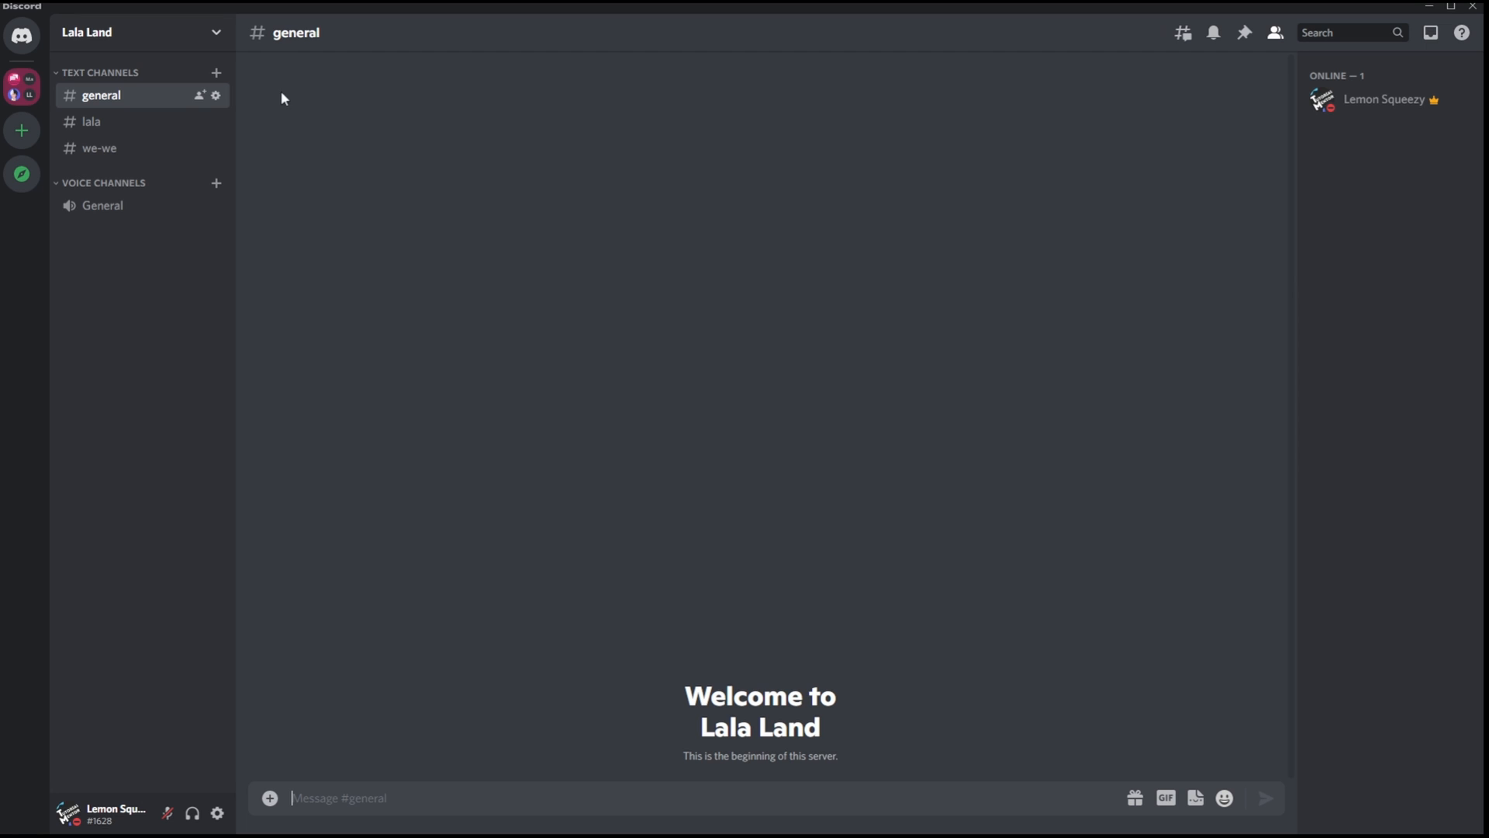
mouse_move(92, 122)
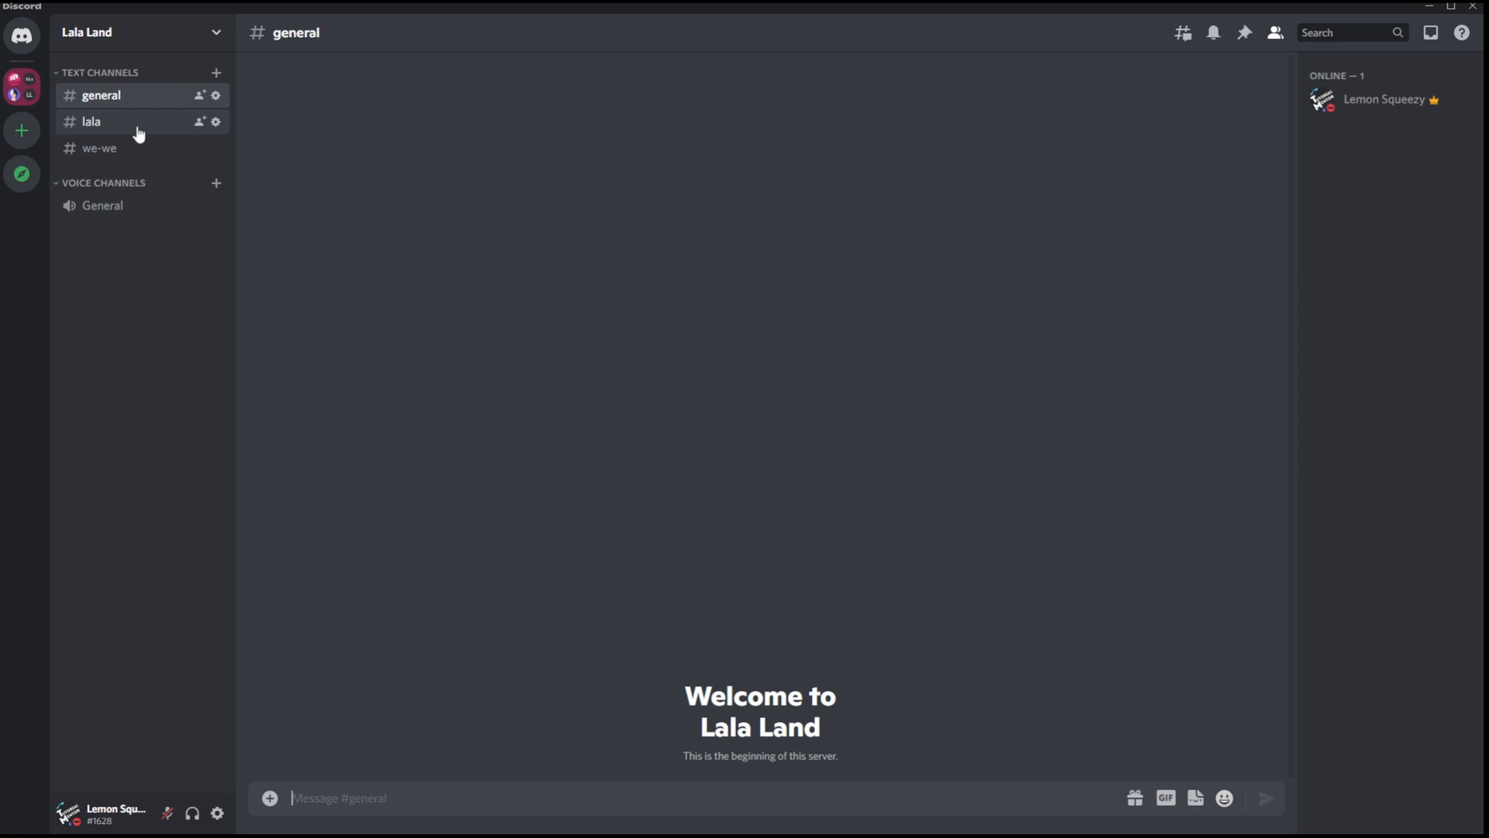
mouse_move(99, 147)
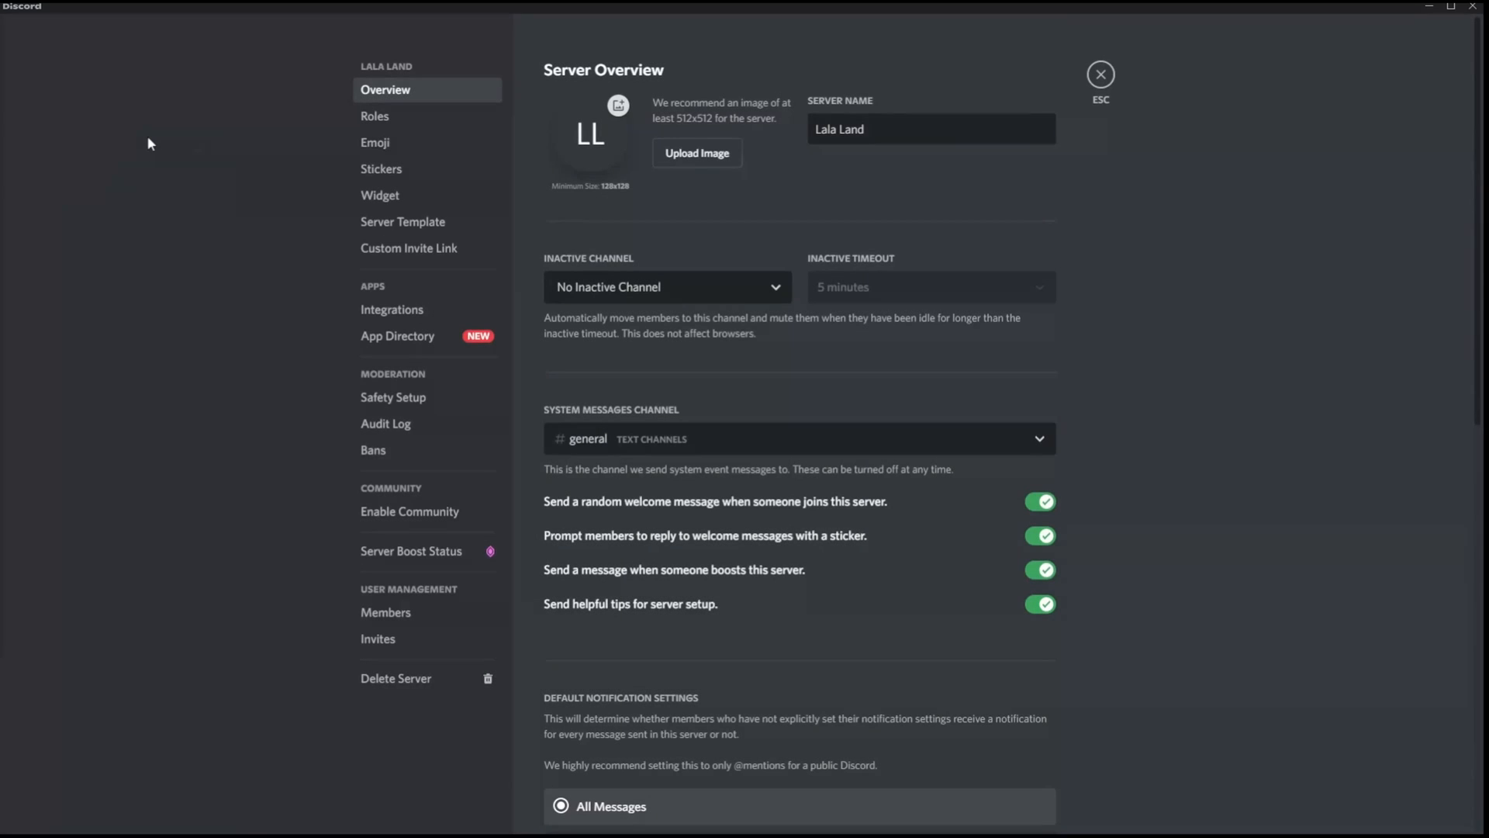
mouse_move(409, 248)
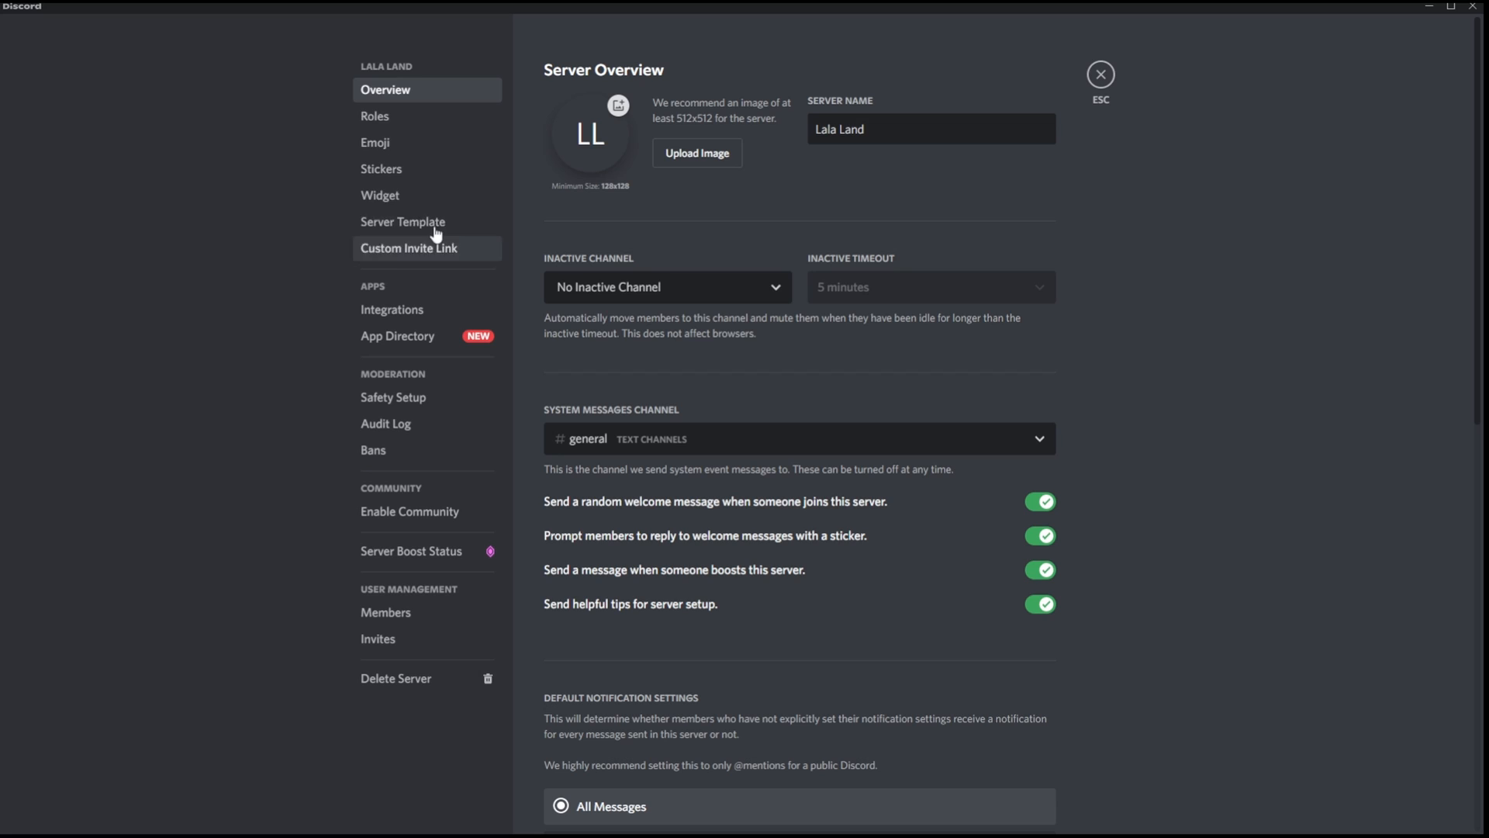
click(374, 115)
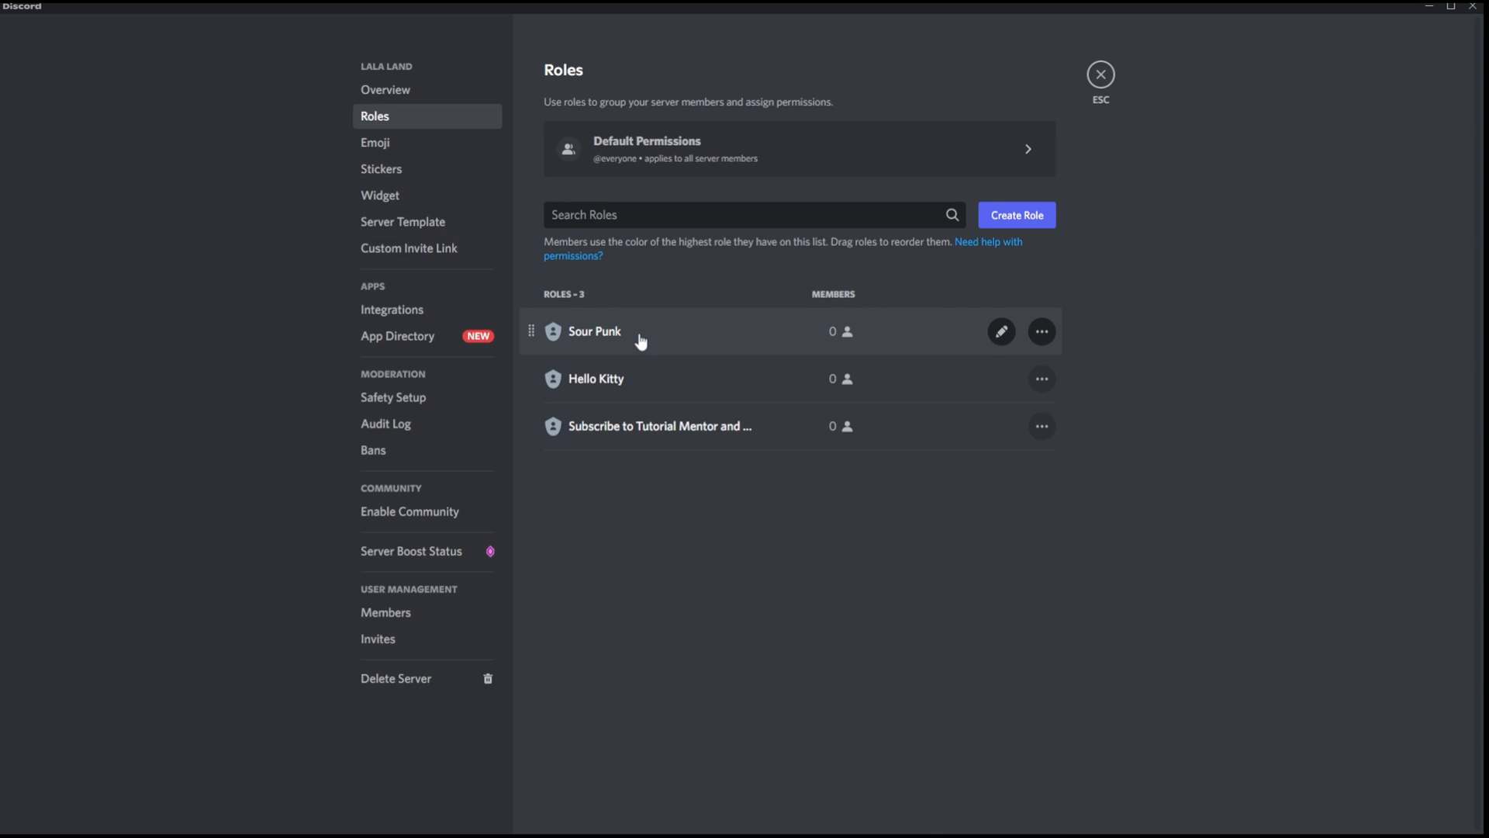
- Open the Sour Punk role's edit page
click(1001, 330)
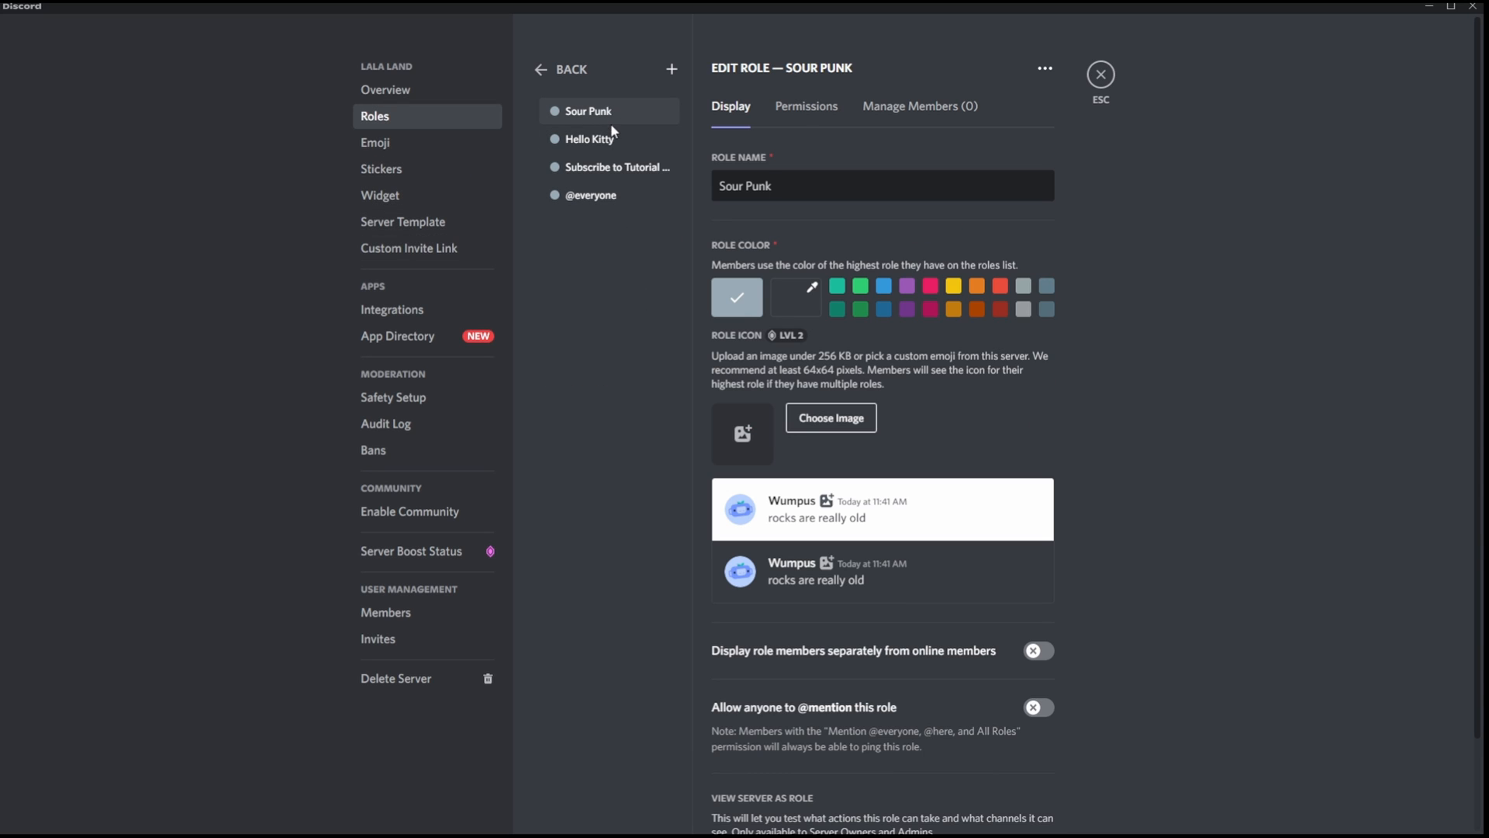
mouse_move(613, 168)
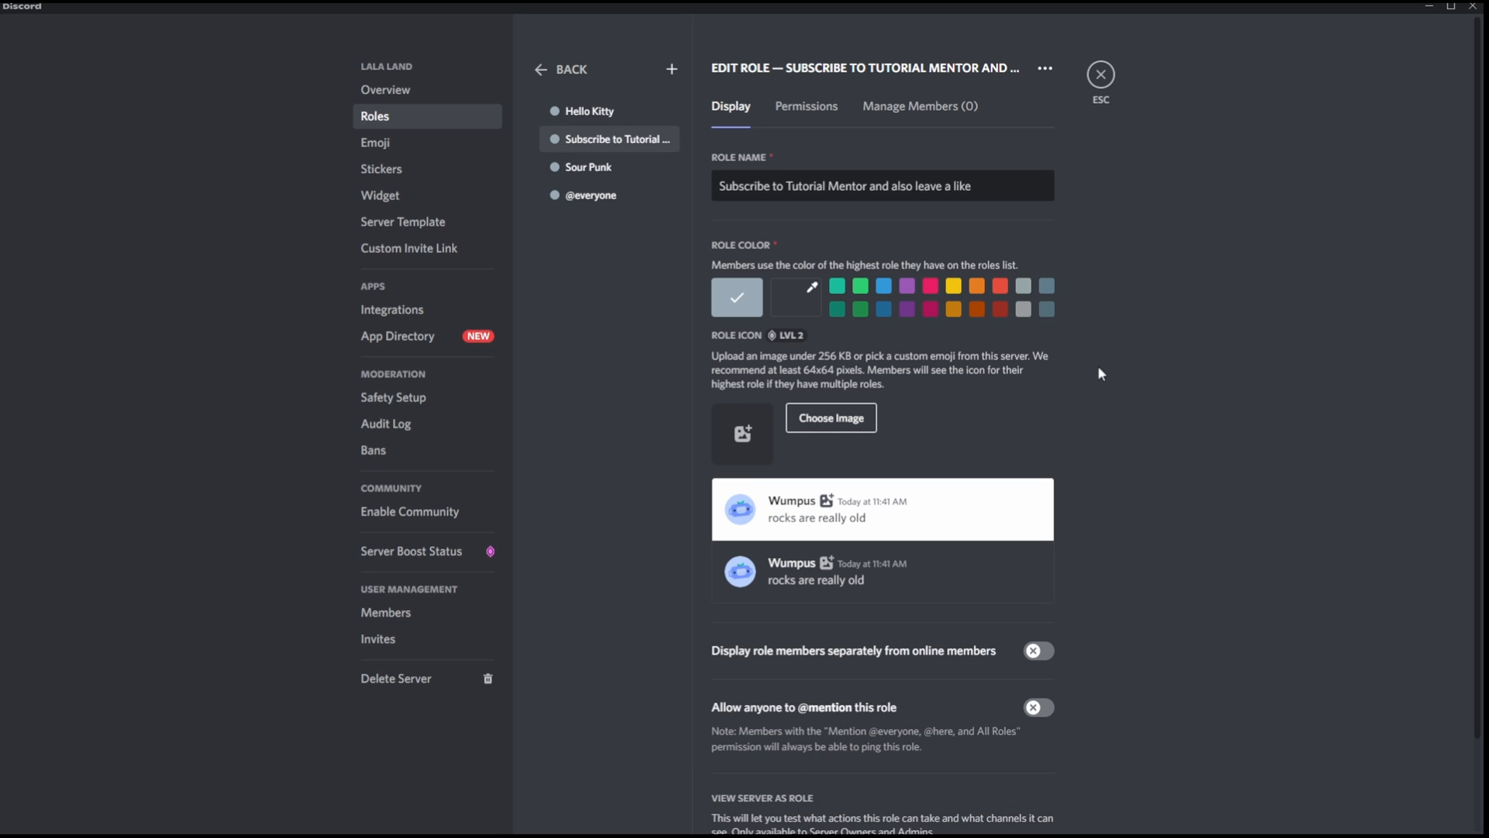
mouse_move(1024, 431)
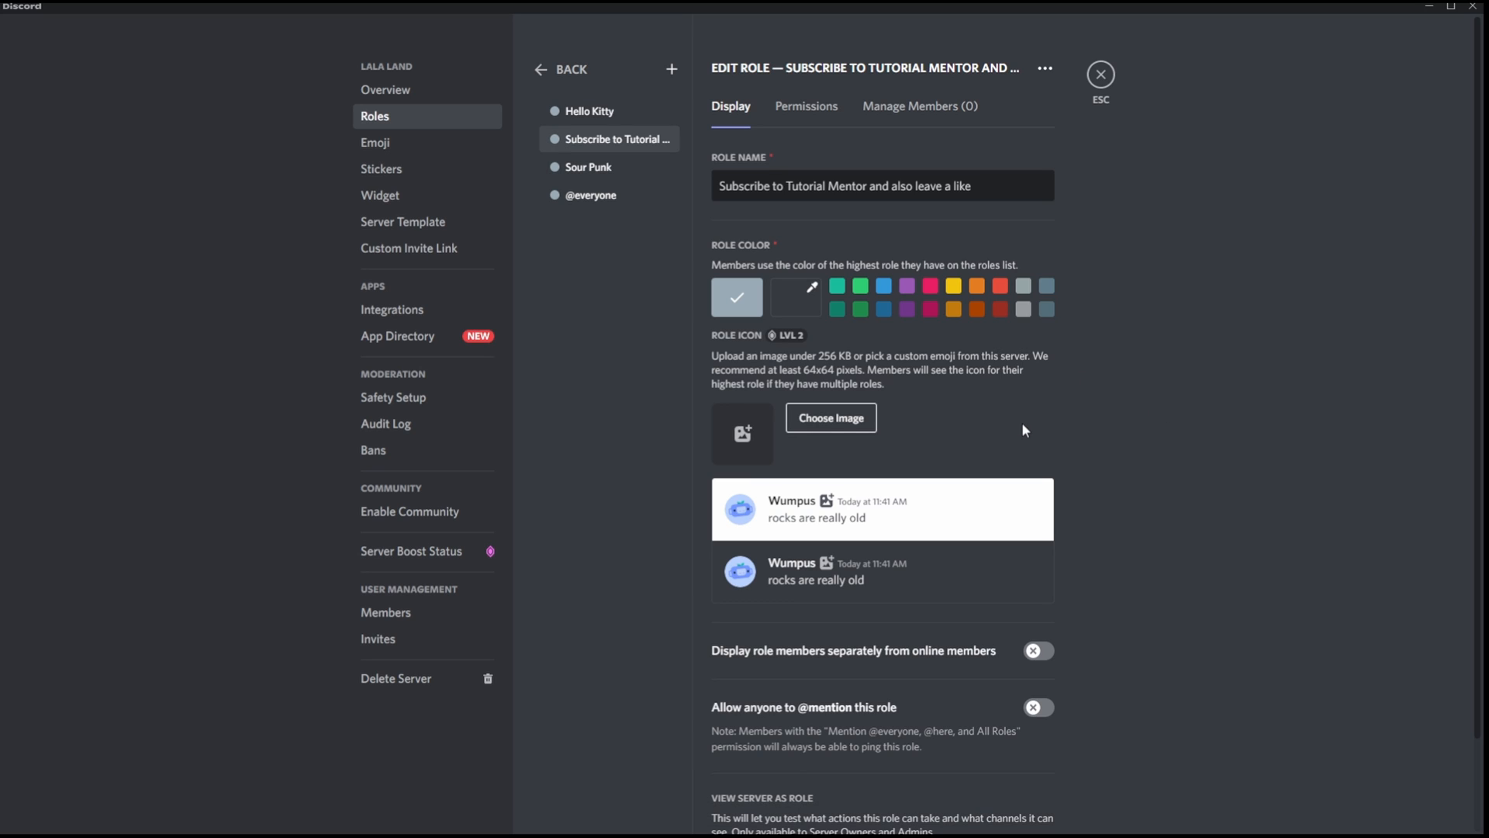